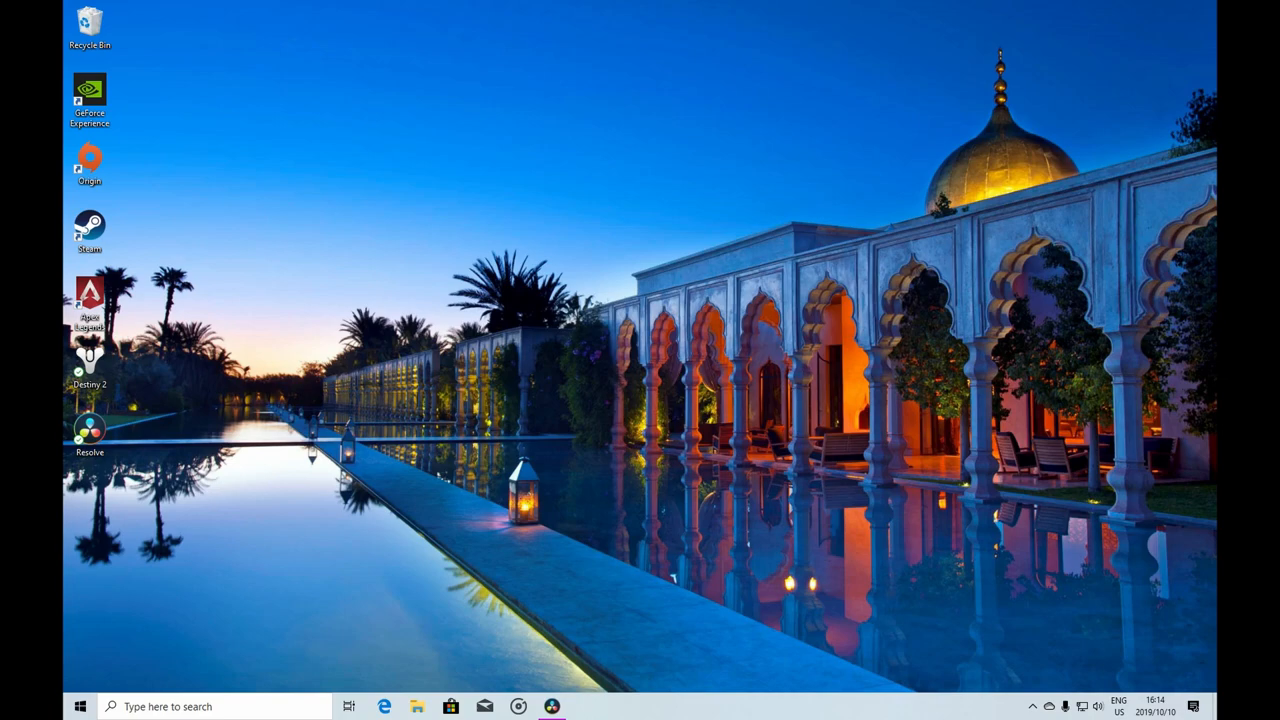
Launch Microsoft Edge from the taskbar to its news-feed start page
{"action": "left_click", "coordinate": [384, 706]}
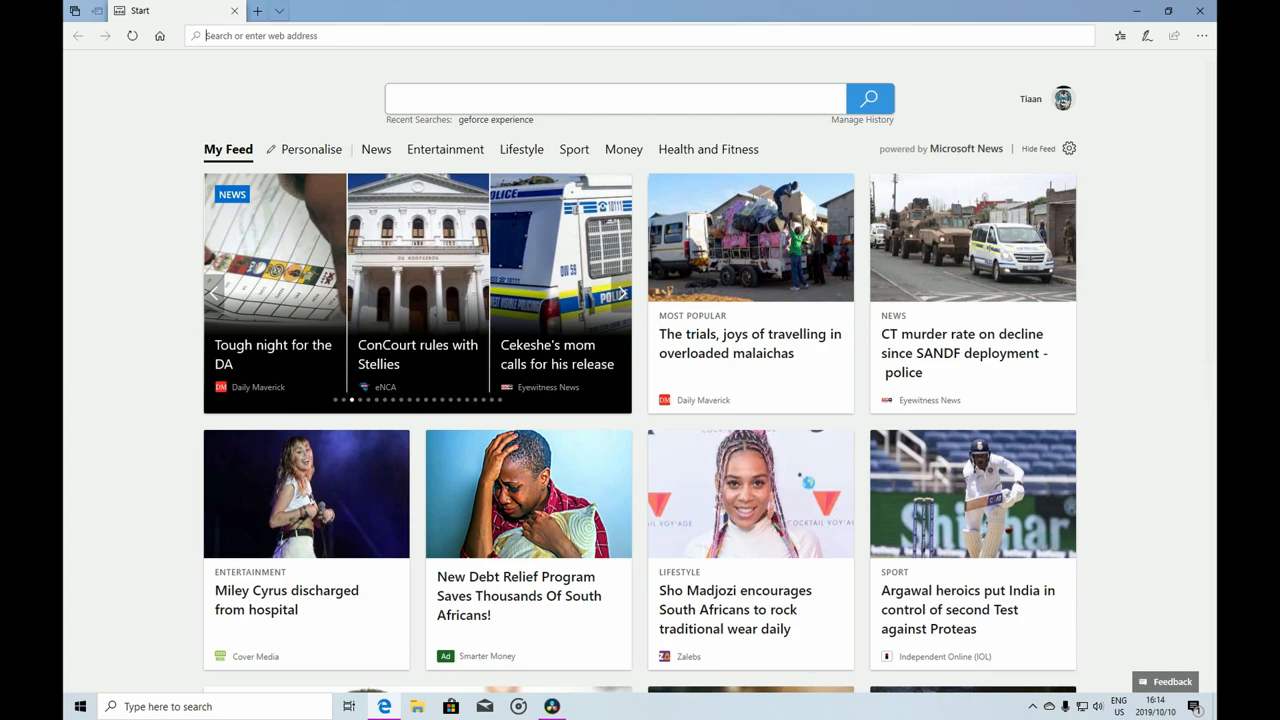
Enter 'panziod' in Edge's address bar to load the Panzoid homepage
{"action": "type", "text": "panziod"}
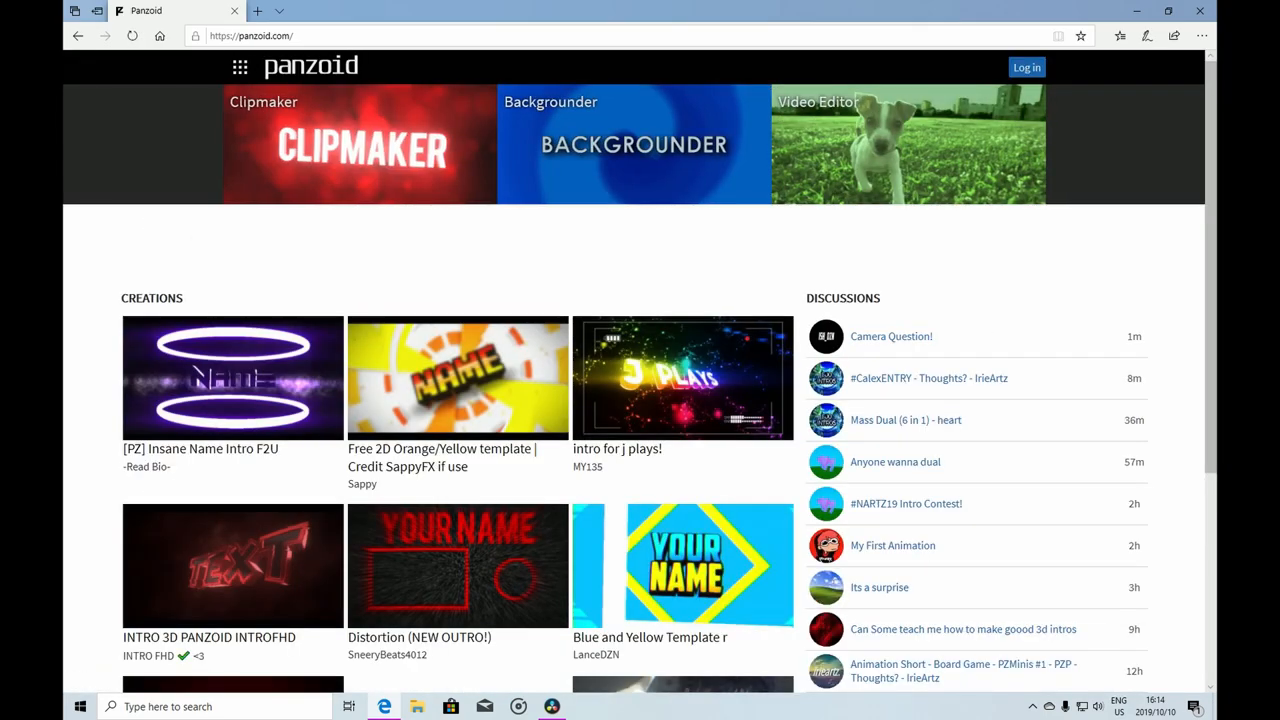
Browse more community creations and open The-Intro-Maker's Gamer Time template page
{"action": "scroll", "scroll_direction": "down", "scroll_amount": 3}
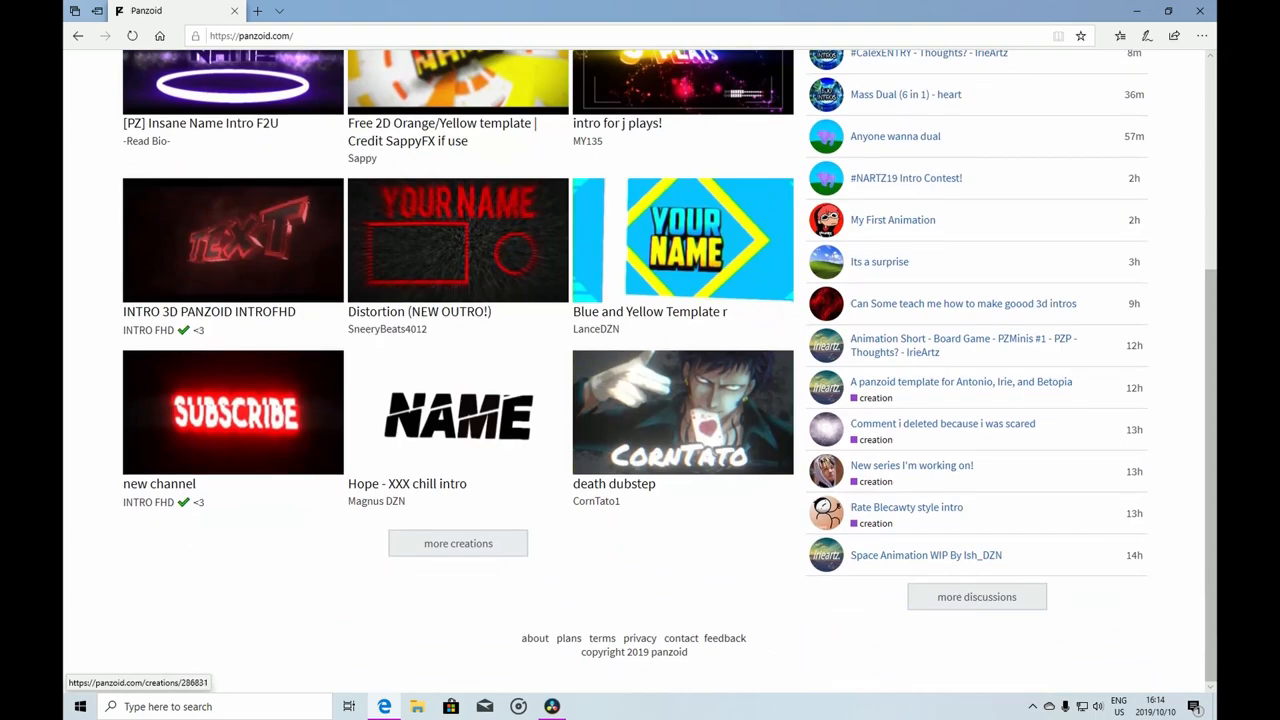
{"action": "mouse_move", "coordinate": [458, 543]}
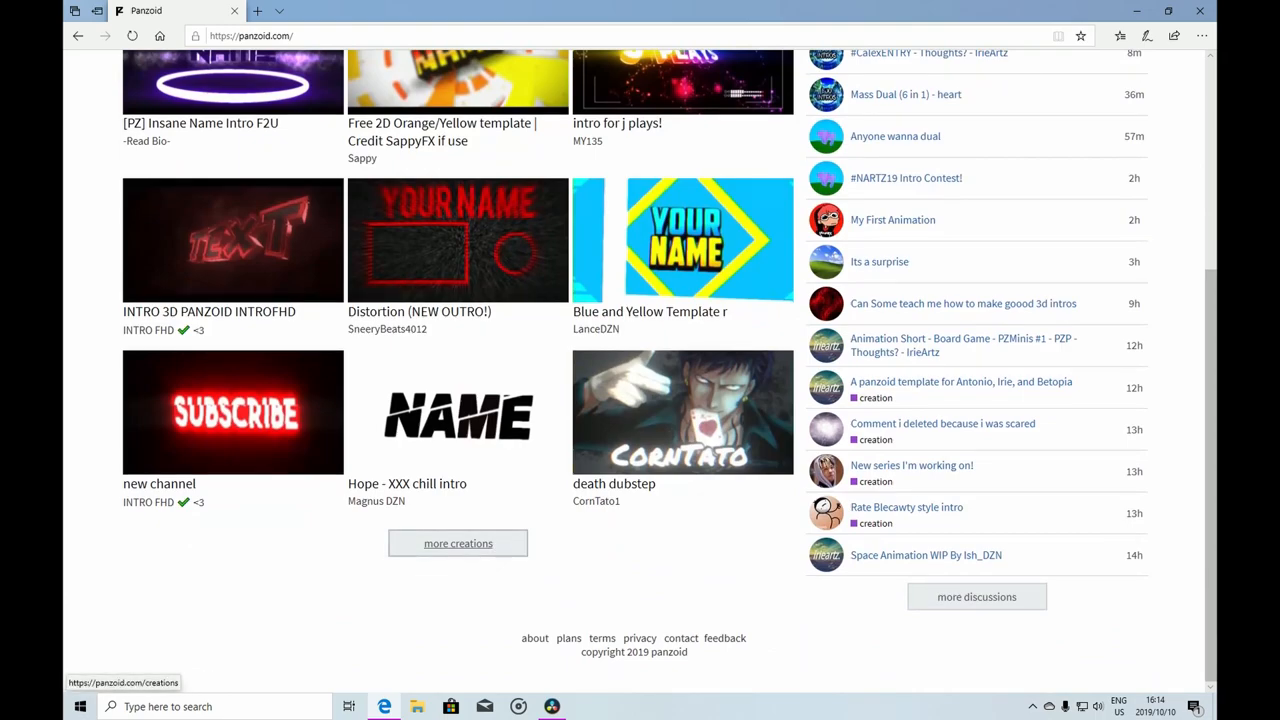
{"action": "left_click", "coordinate": [458, 543]}
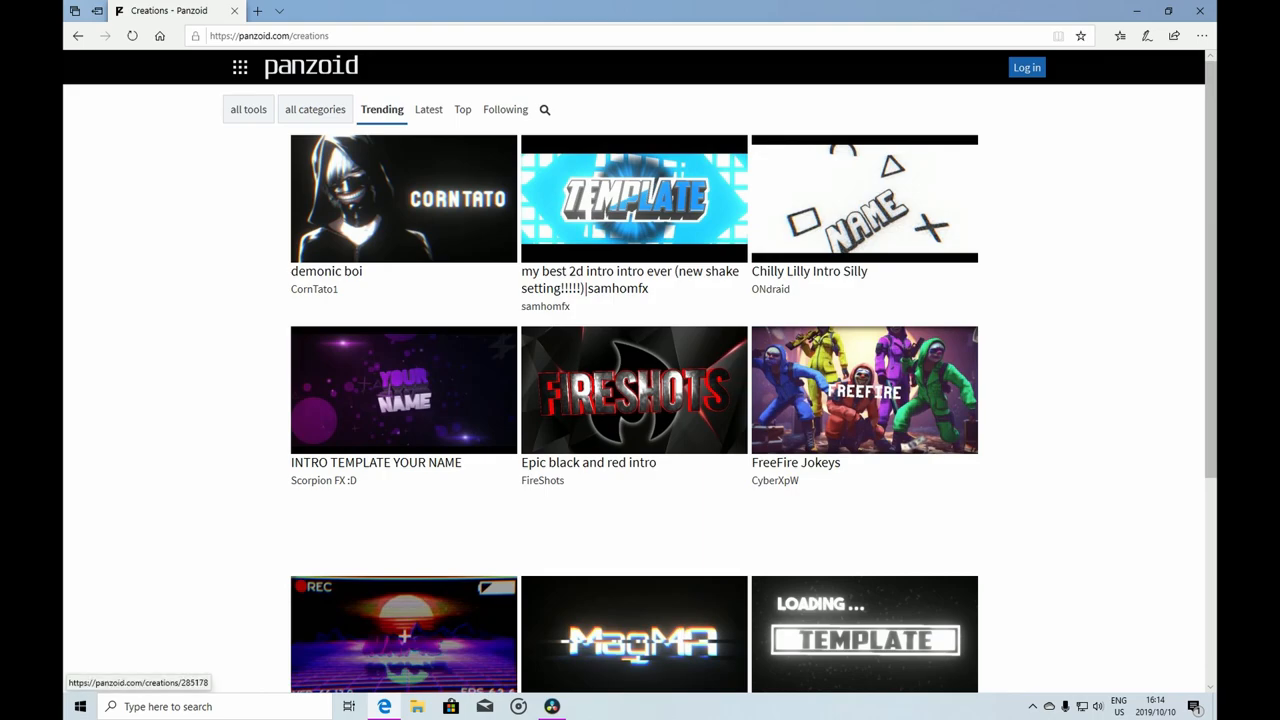
{"action": "scroll", "scroll_direction": "down", "scroll_amount": 3}
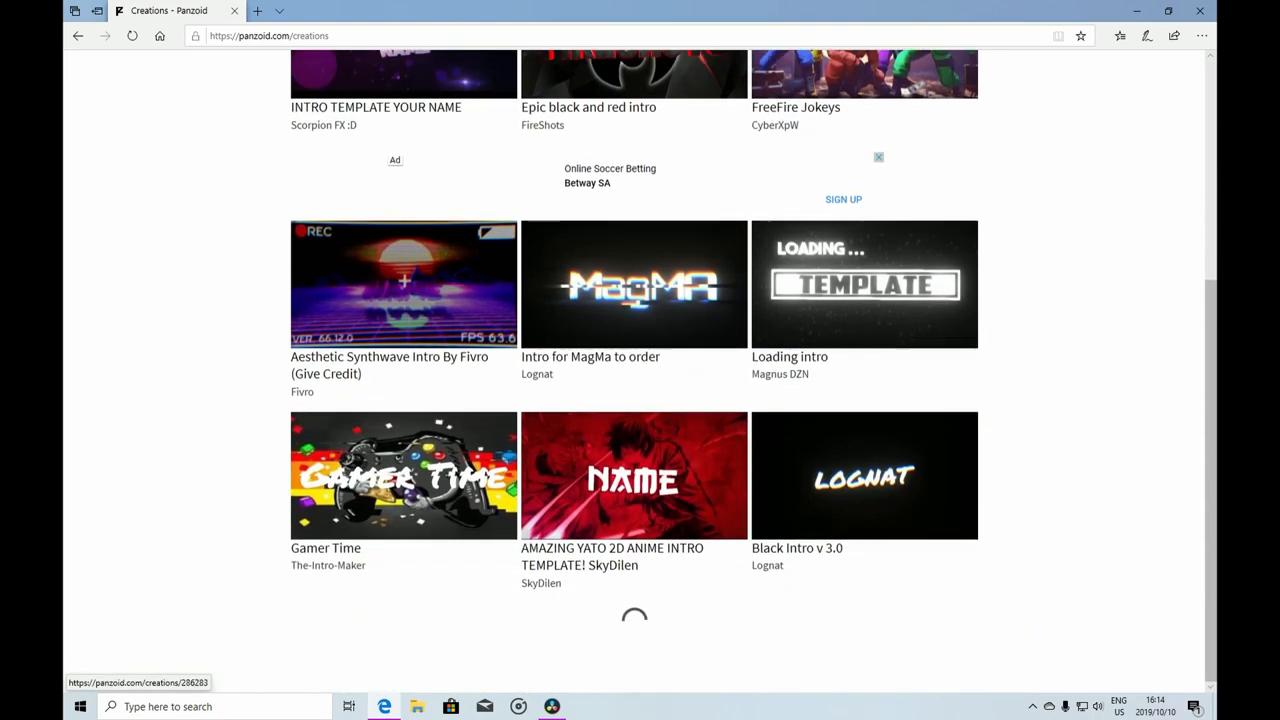
{"action": "scroll", "scroll_direction": "down", "scroll_amount": 3}
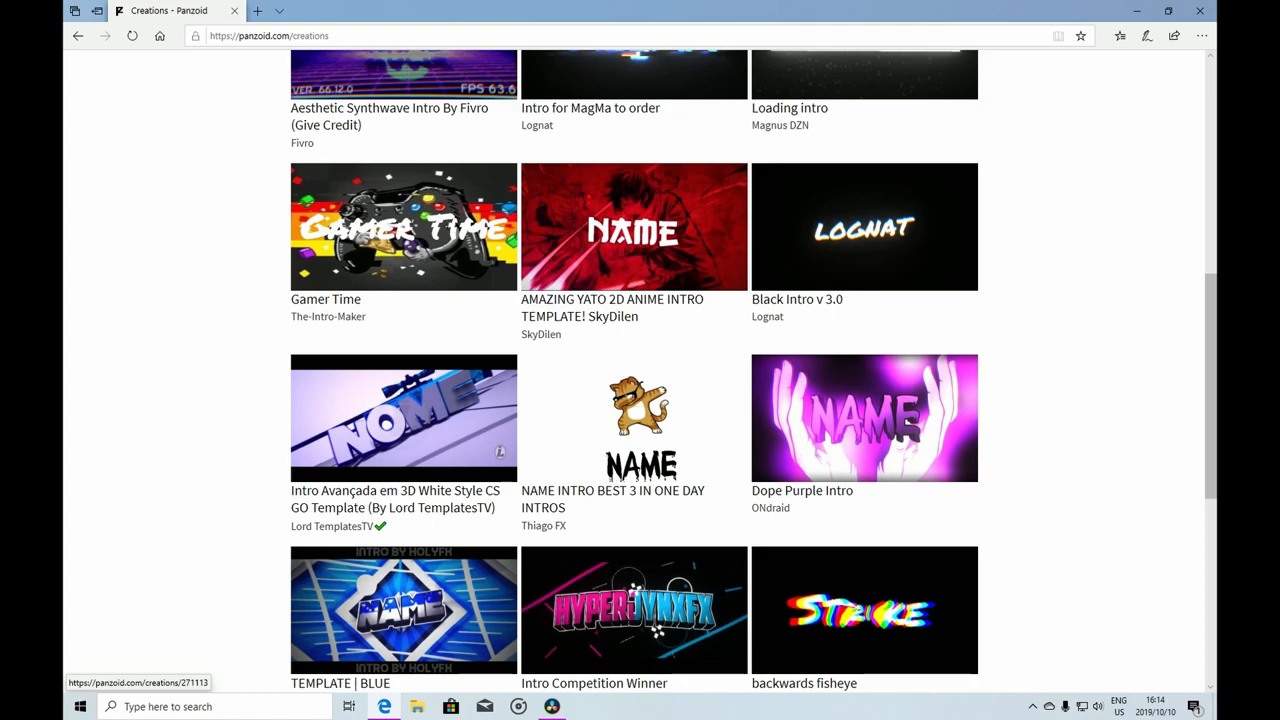
{"action": "left_click", "coordinate": [403, 226]}
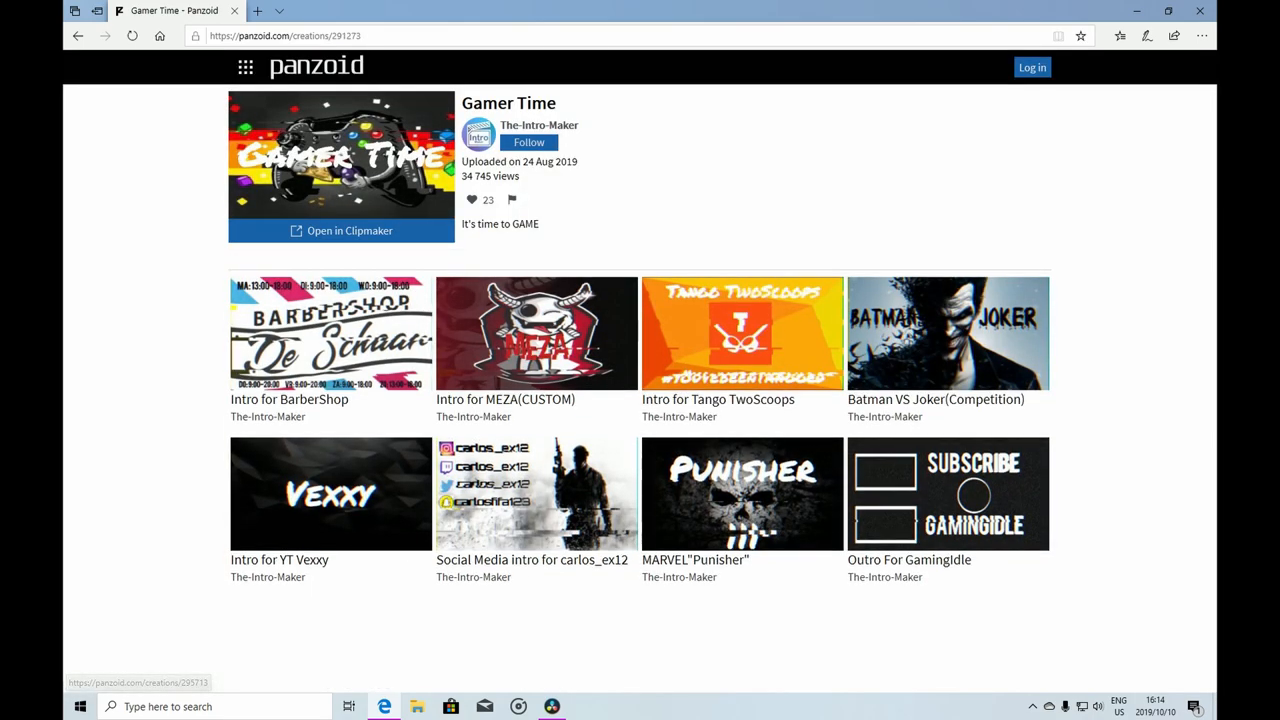
{"action": "left_click", "coordinate": [341, 230]}
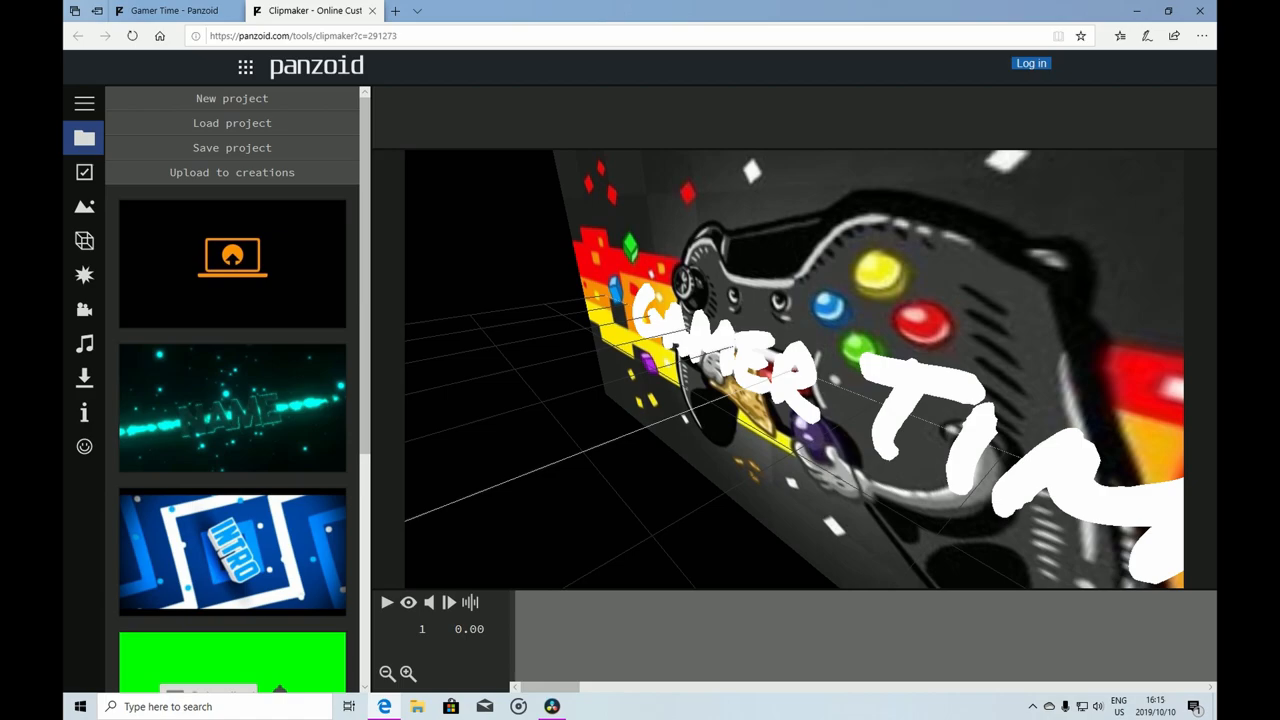
{"action": "mouse_move", "coordinate": [408, 601]}
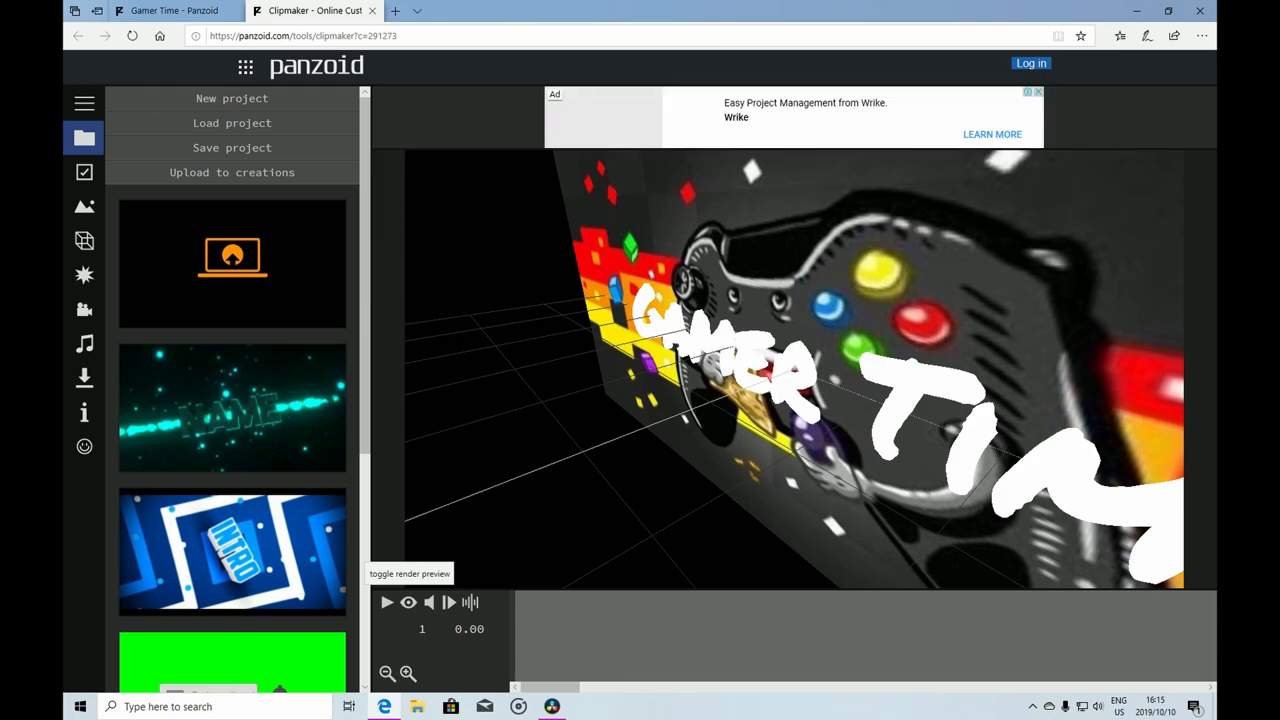
Turn on render preview and list the rectangle and 'Gamer Time' text 3D objects
{"action": "left_click", "coordinate": [408, 602]}
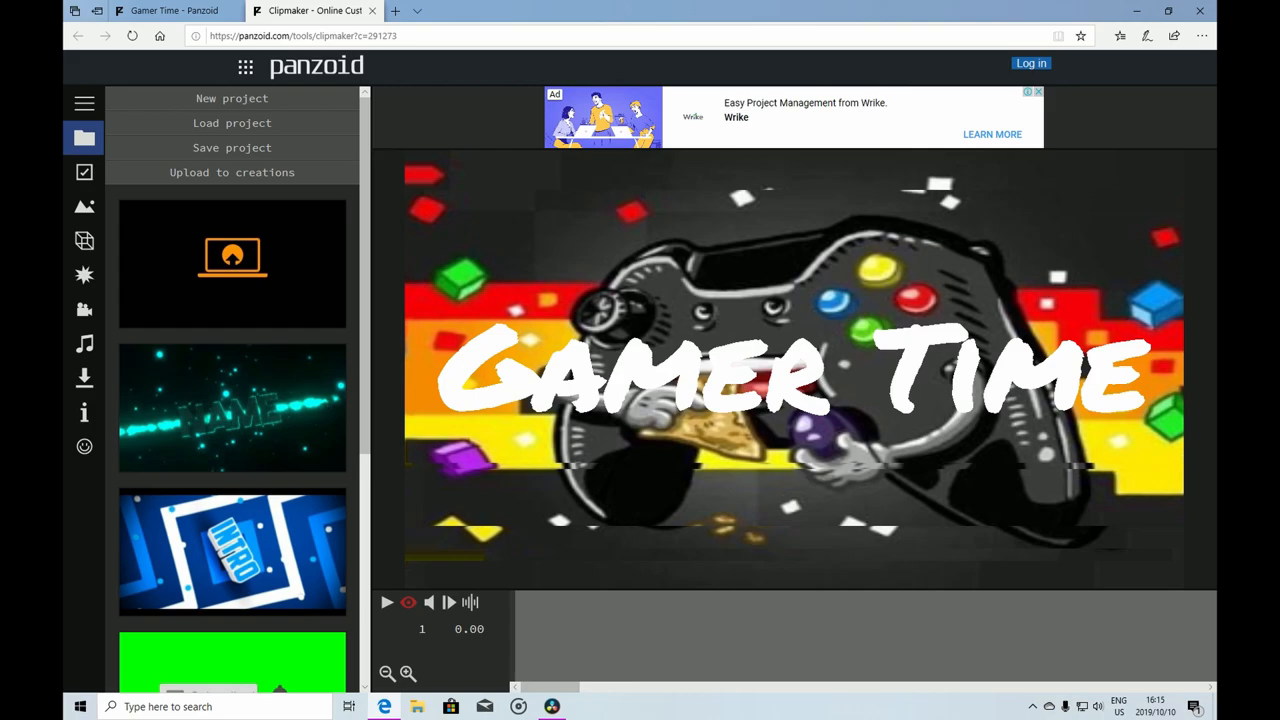
{"action": "left_click", "coordinate": [387, 602]}
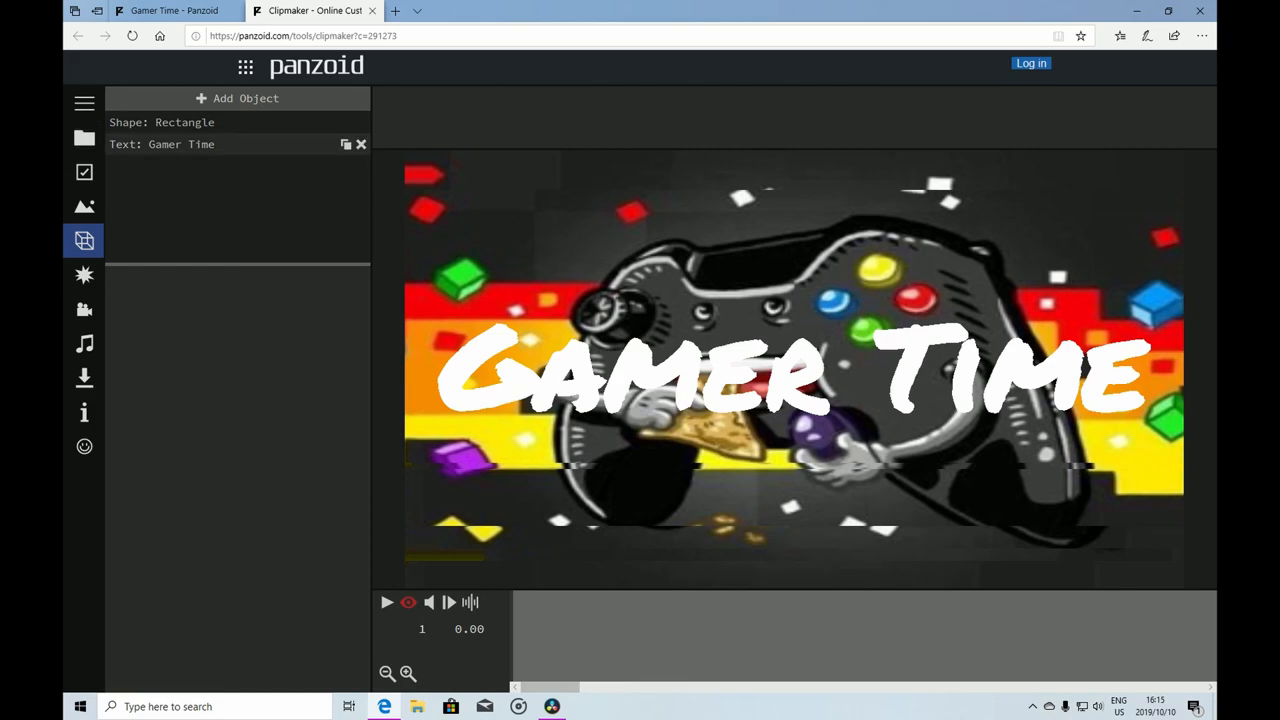
Select the 'Text: Gamer Time' object and retitle it 'TMan Gaming'
{"action": "left_click", "coordinate": [161, 144]}
{"action": "type", "text": "TMan Gaming"}
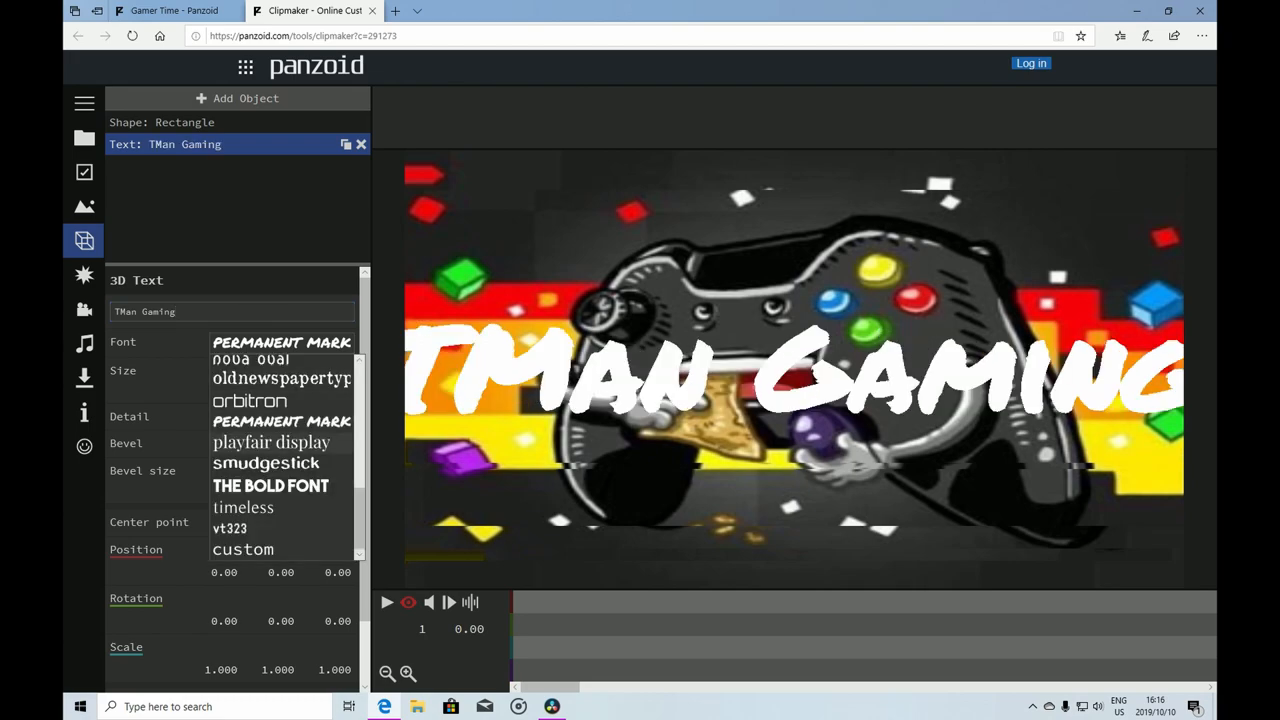
Set the TMan Gaming title's font to BLOODY from the font list
{"action": "scroll", "scroll_direction": "down", "scroll_amount": 3}
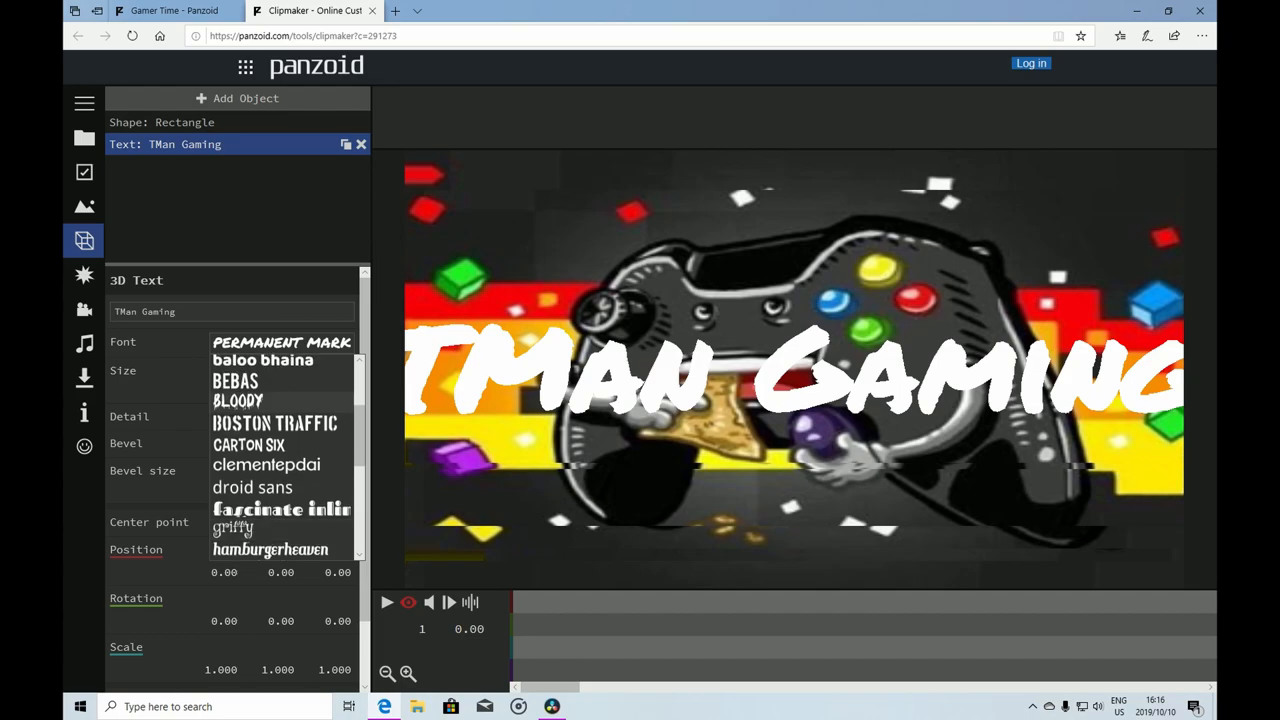
{"action": "left_click", "coordinate": [238, 400]}
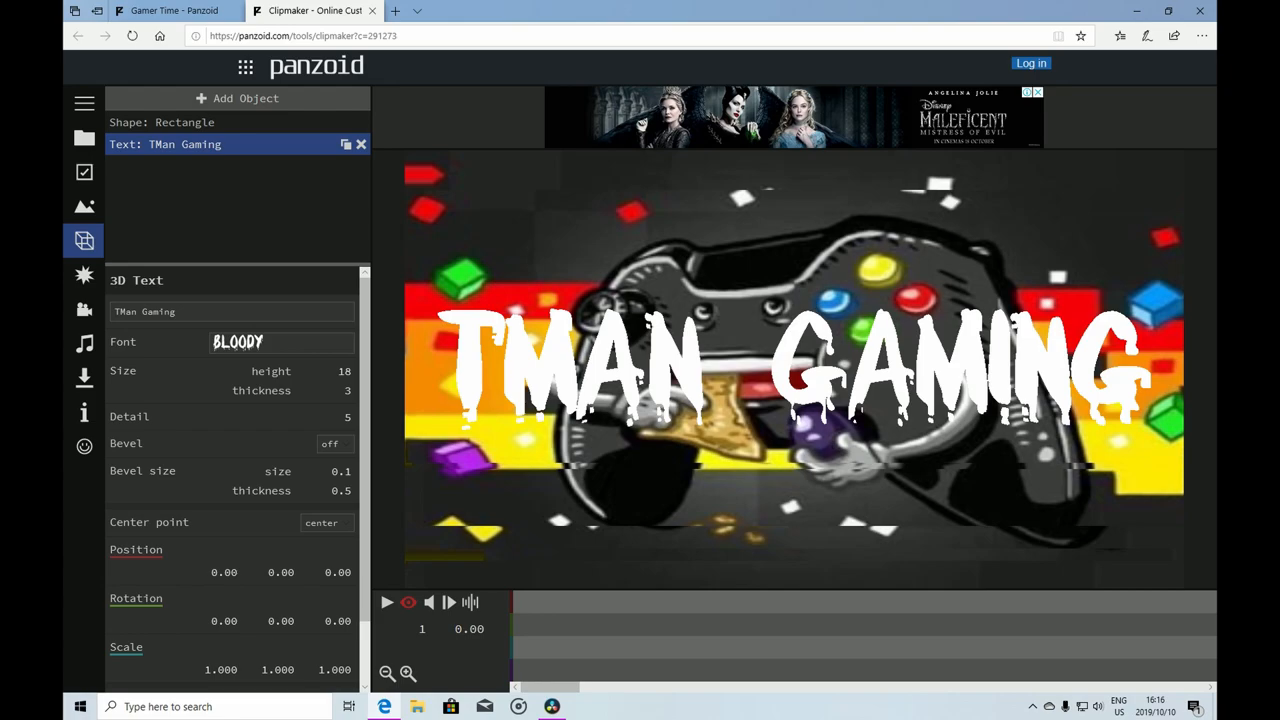
{"action": "left_click", "coordinate": [387, 602]}
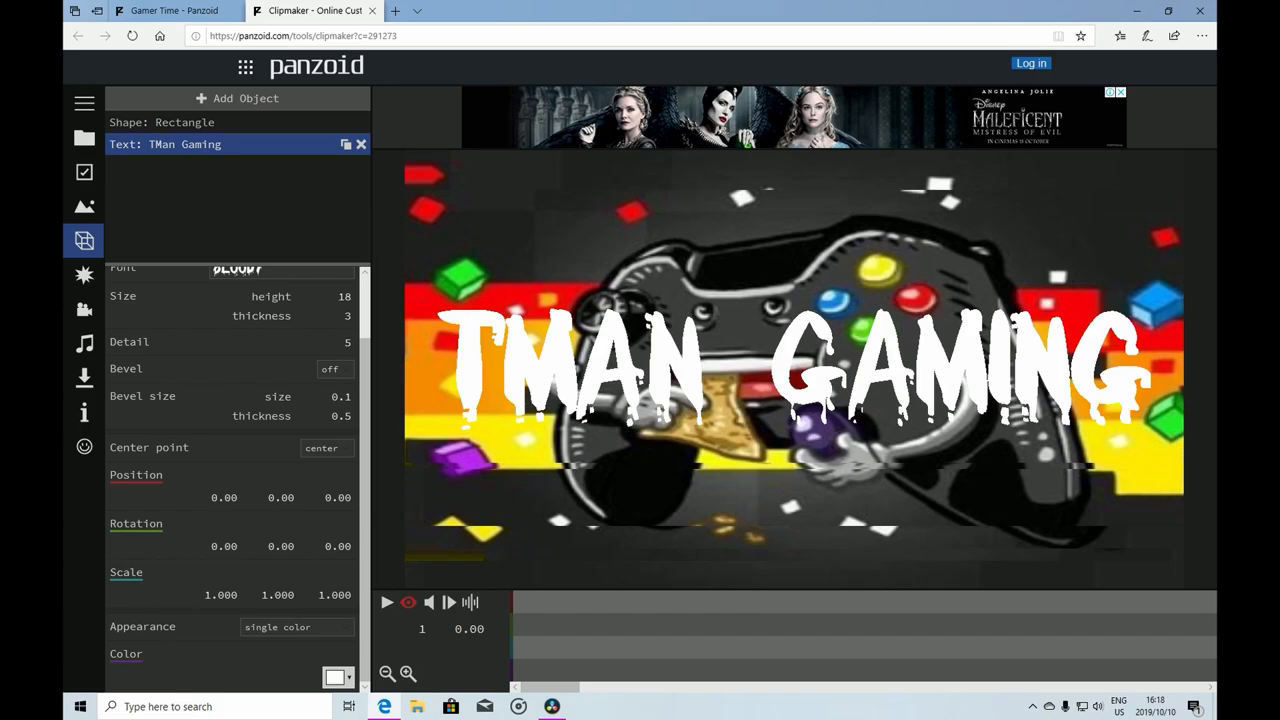
Colour the dripping title green and play back the intro's glitch animation
{"action": "left_click", "coordinate": [337, 676]}
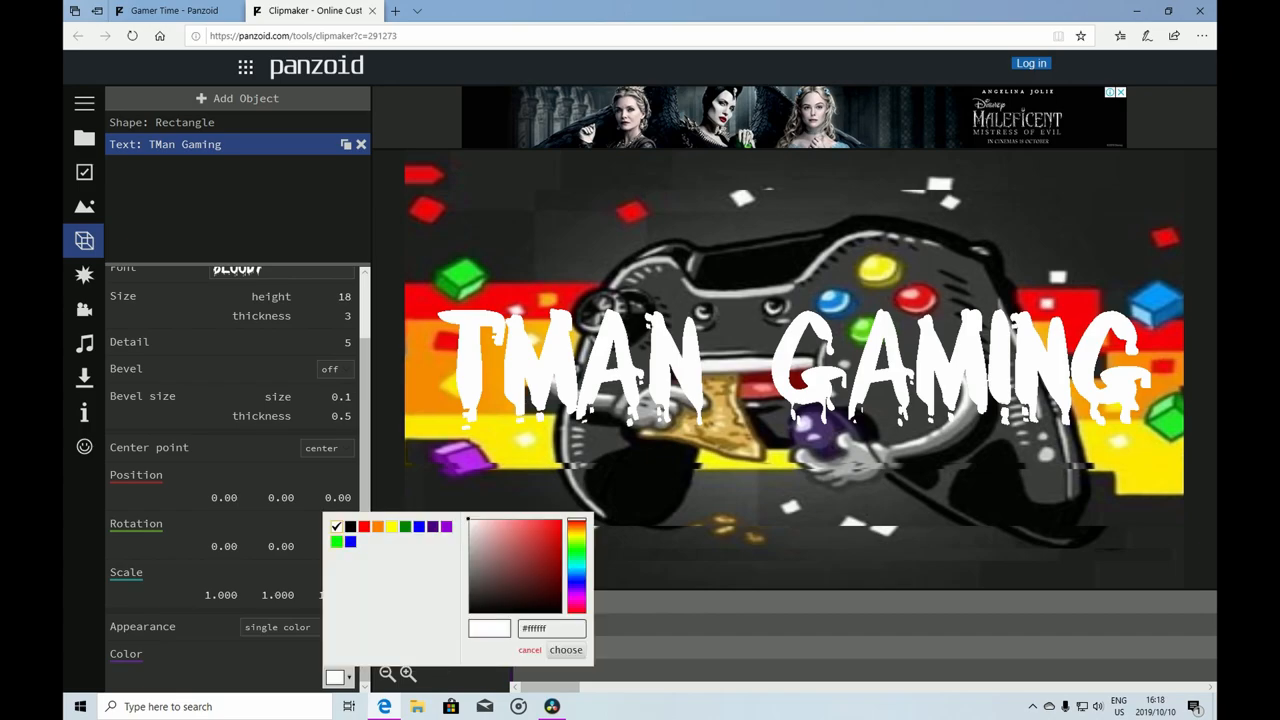
{"action": "left_click", "coordinate": [364, 526]}
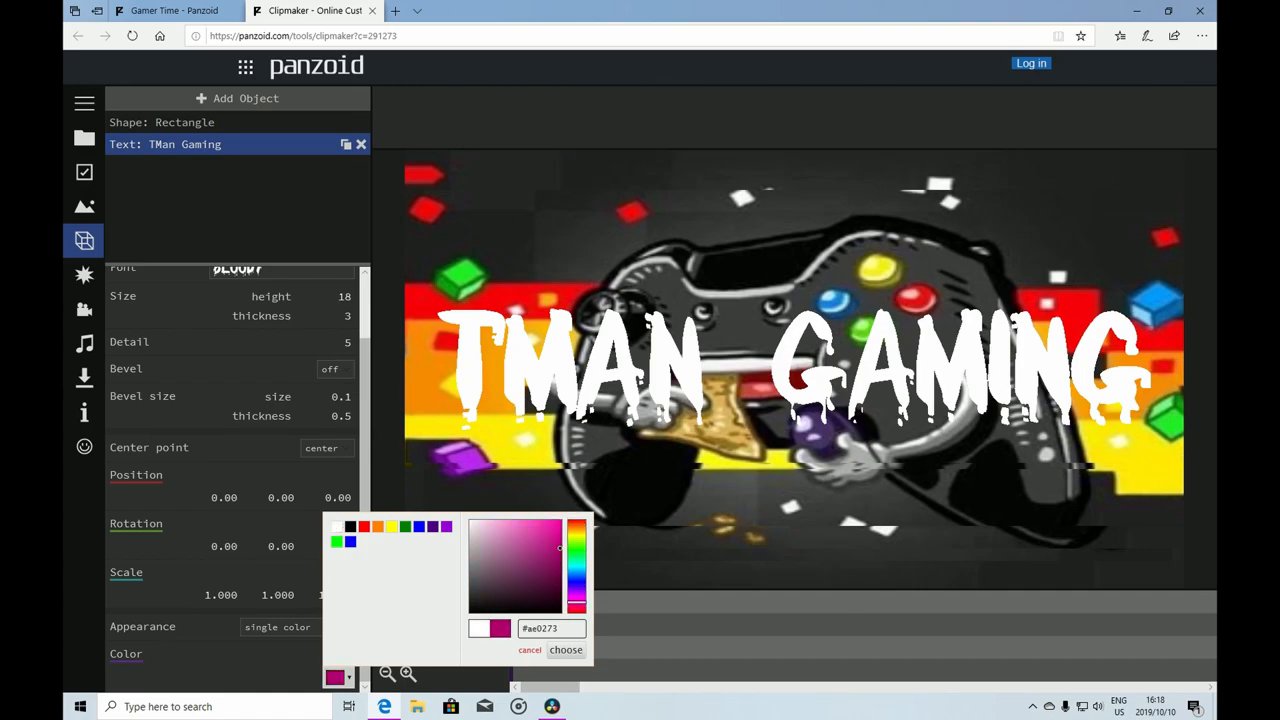
{"action": "left_click", "coordinate": [576, 555]}
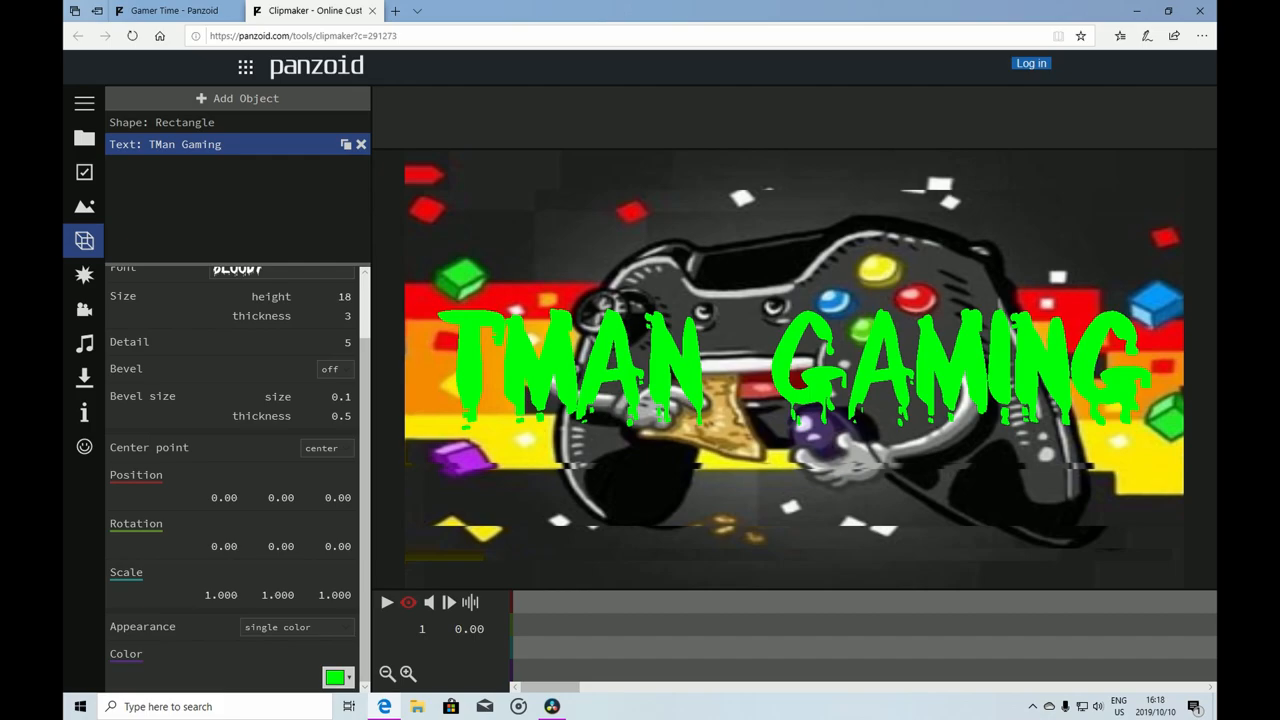
{"action": "mouse_move", "coordinate": [387, 602]}
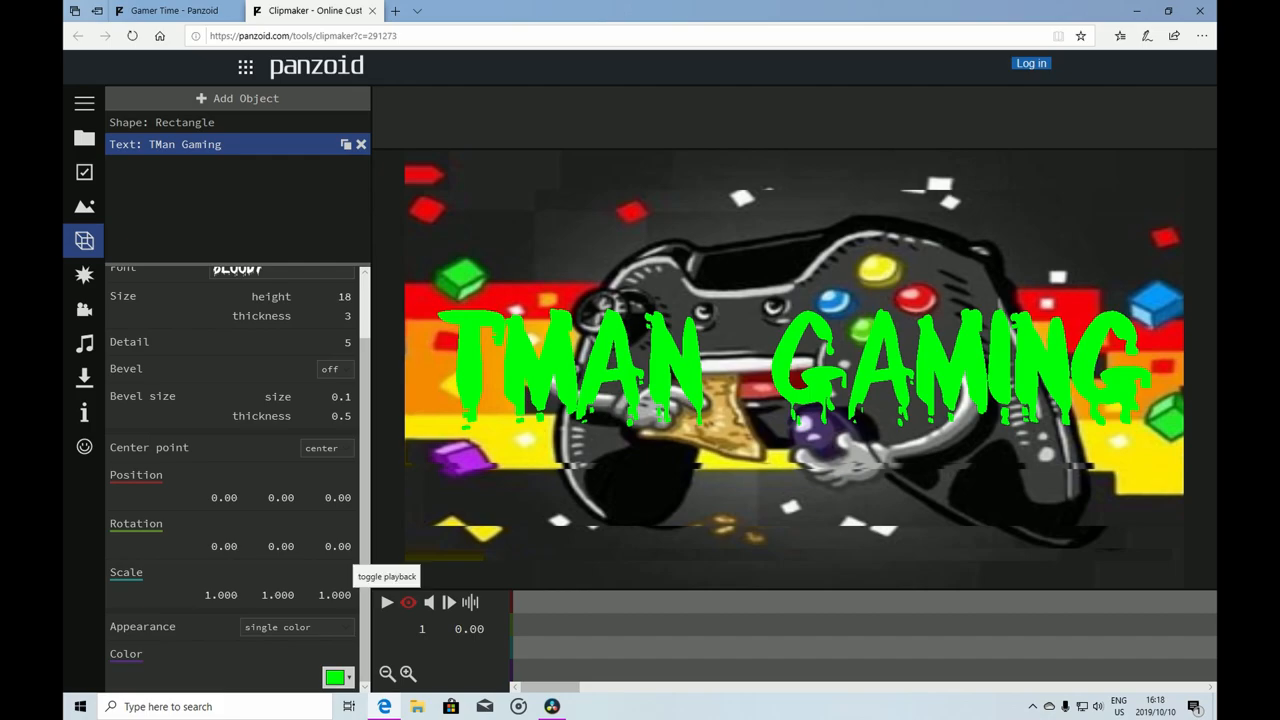
{"action": "left_click", "coordinate": [387, 601]}
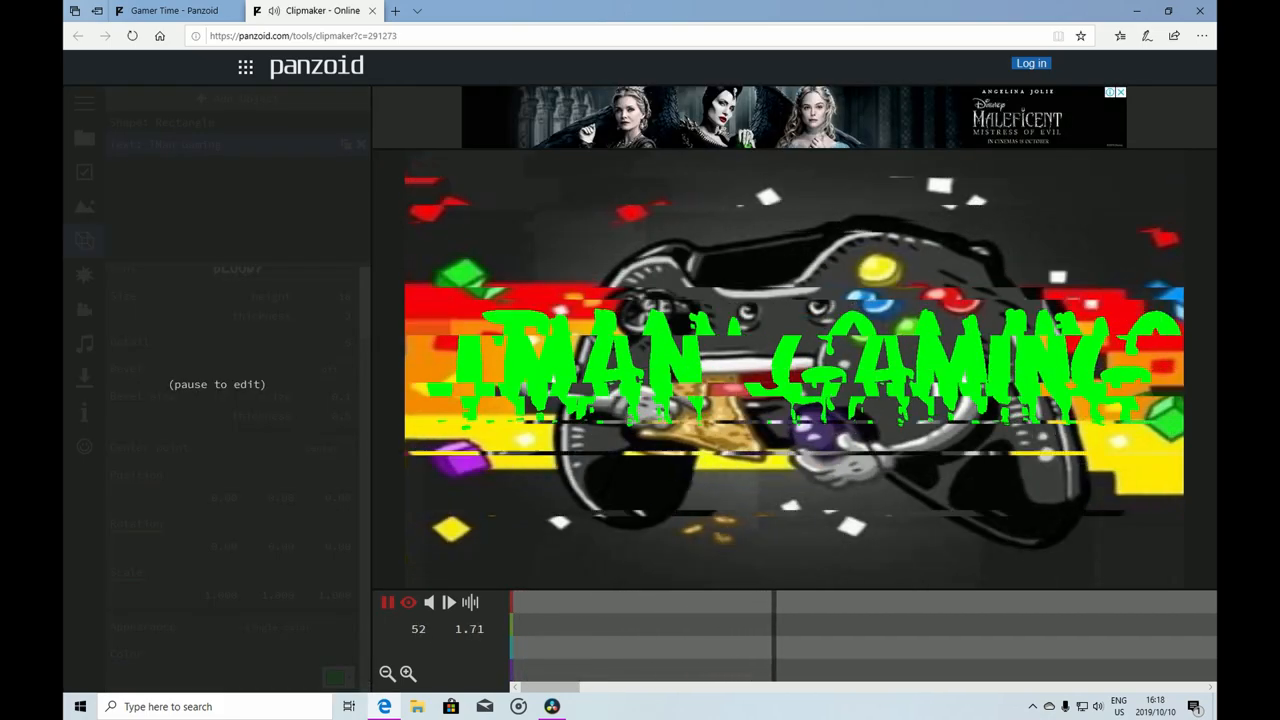